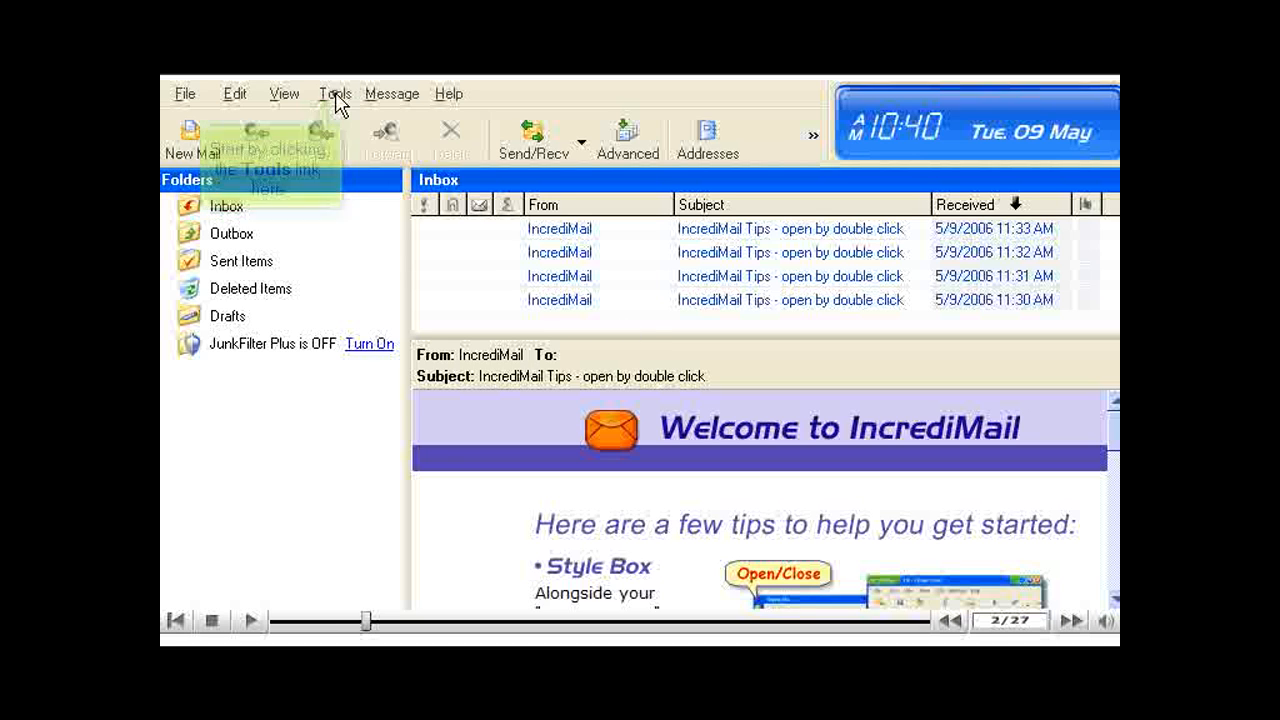
Step: Open the Mail Accounts dialog from the Tools menu
click(335, 93)
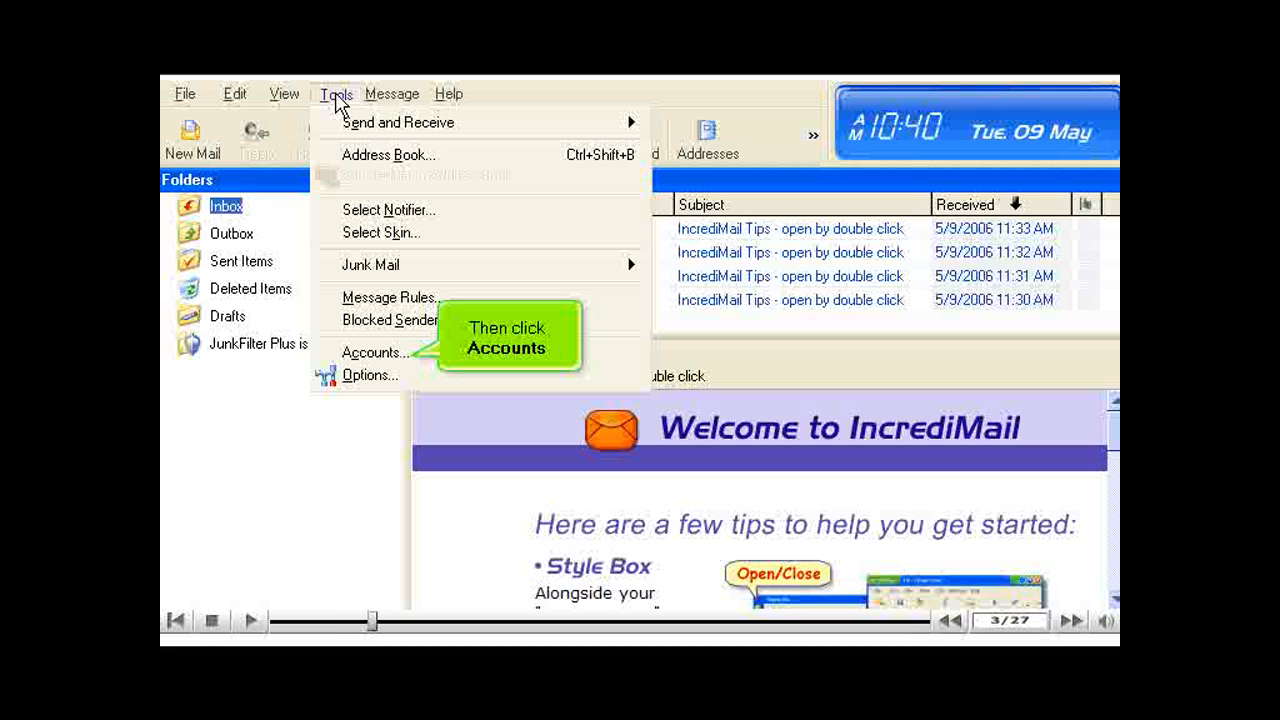
click(375, 352)
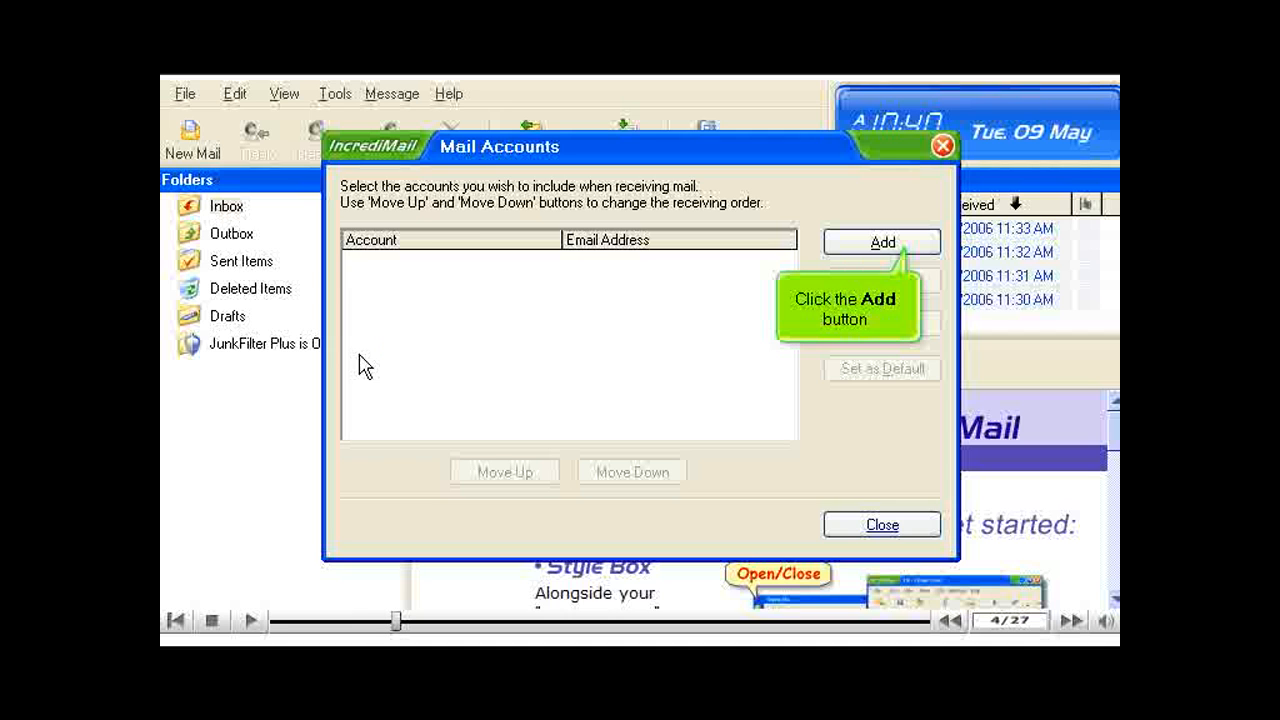
Step: Add a new account and choose manual configuration in the Account Wizard
click(881, 242)
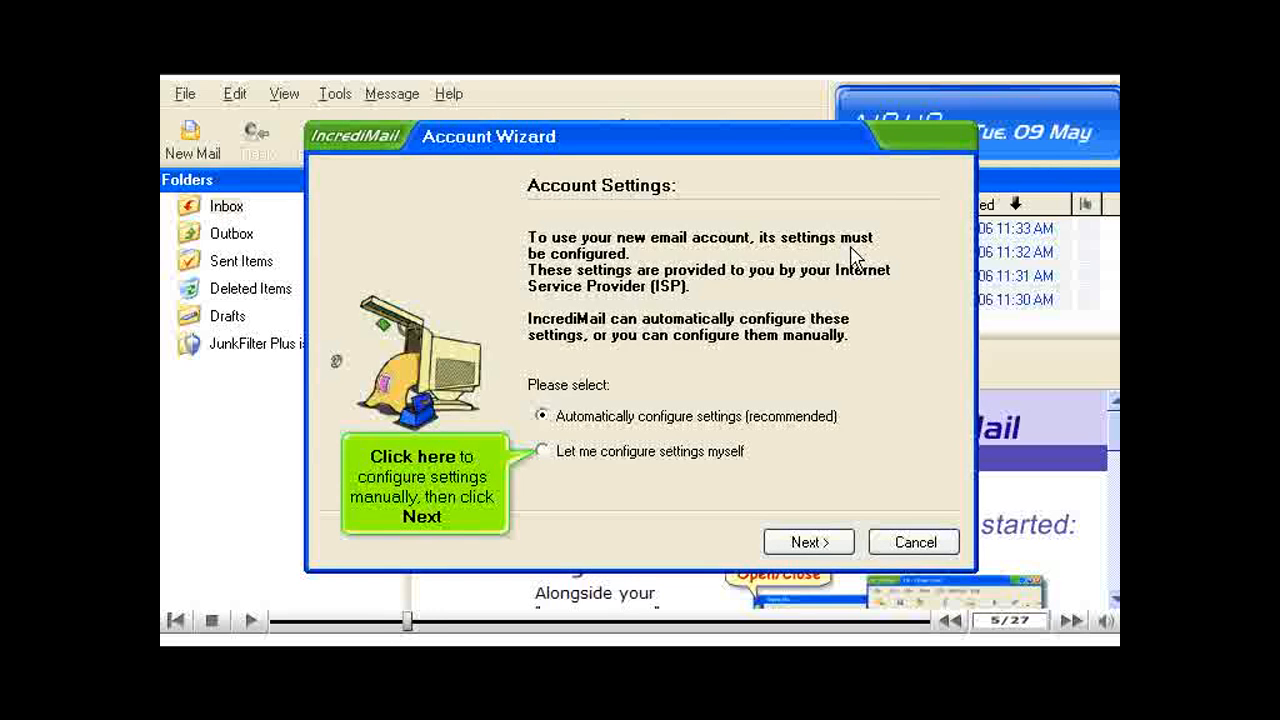
mouse_move(790, 302)
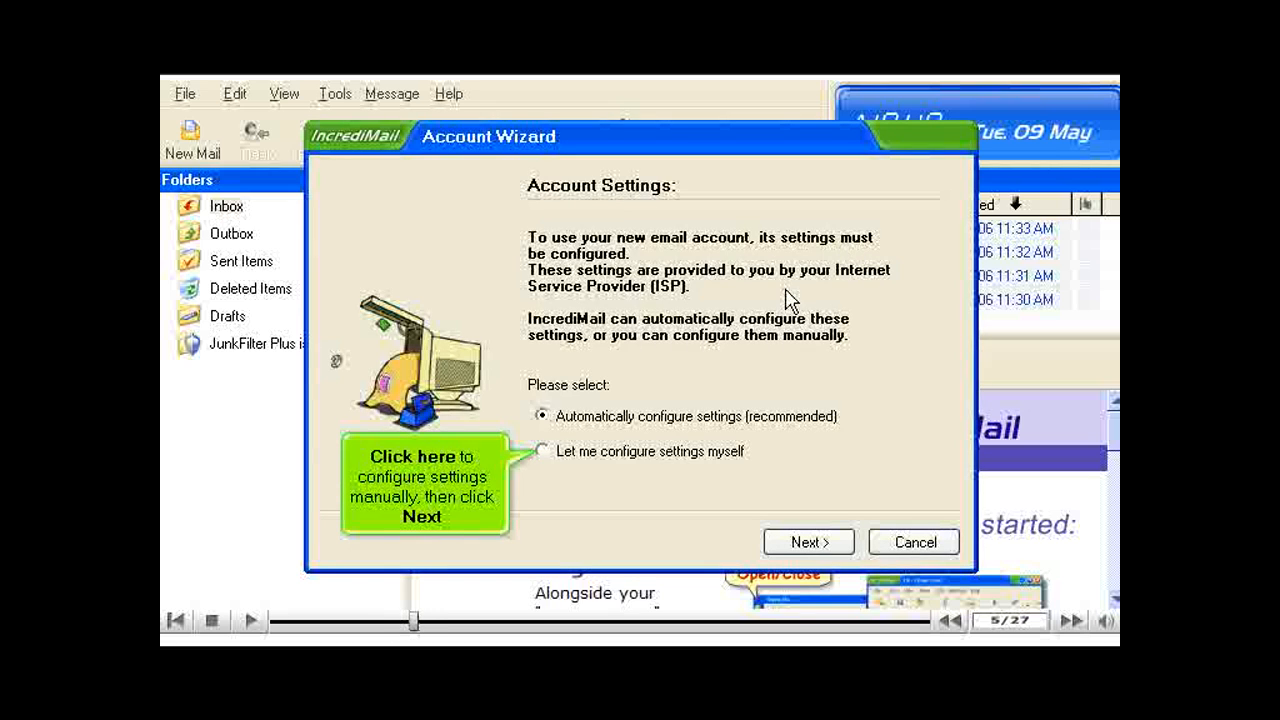
click(542, 451)
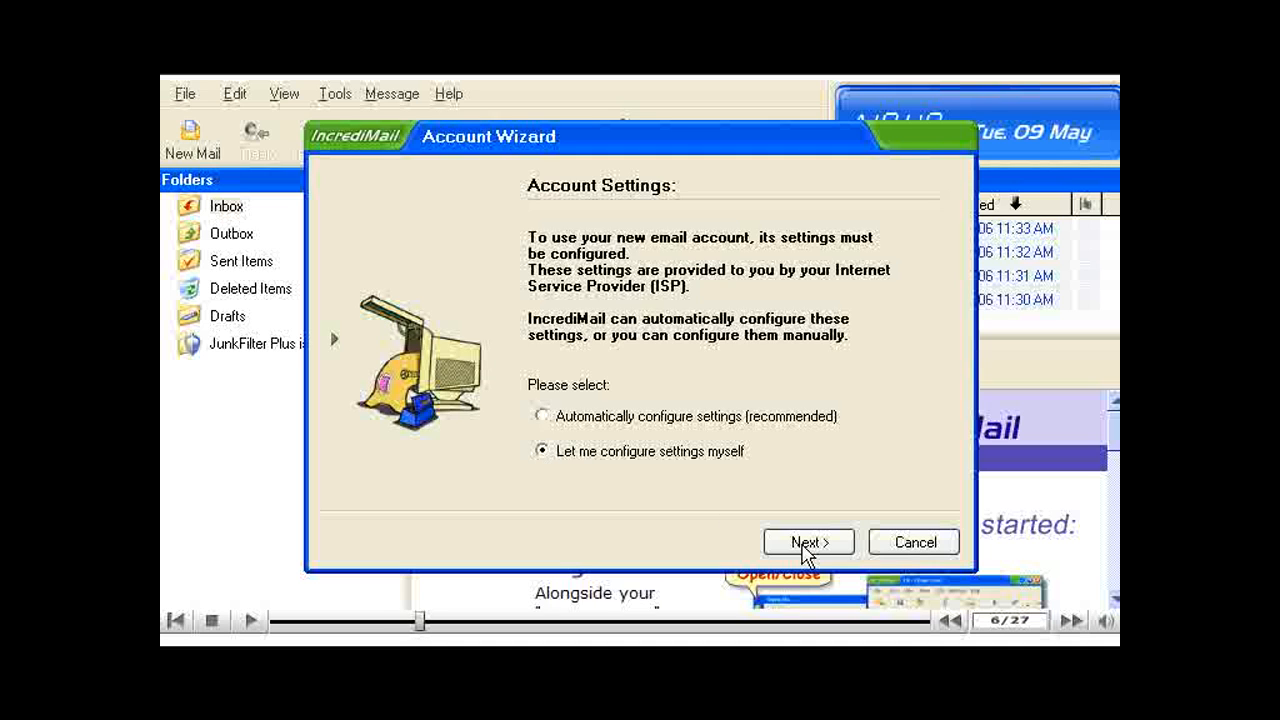
click(808, 541)
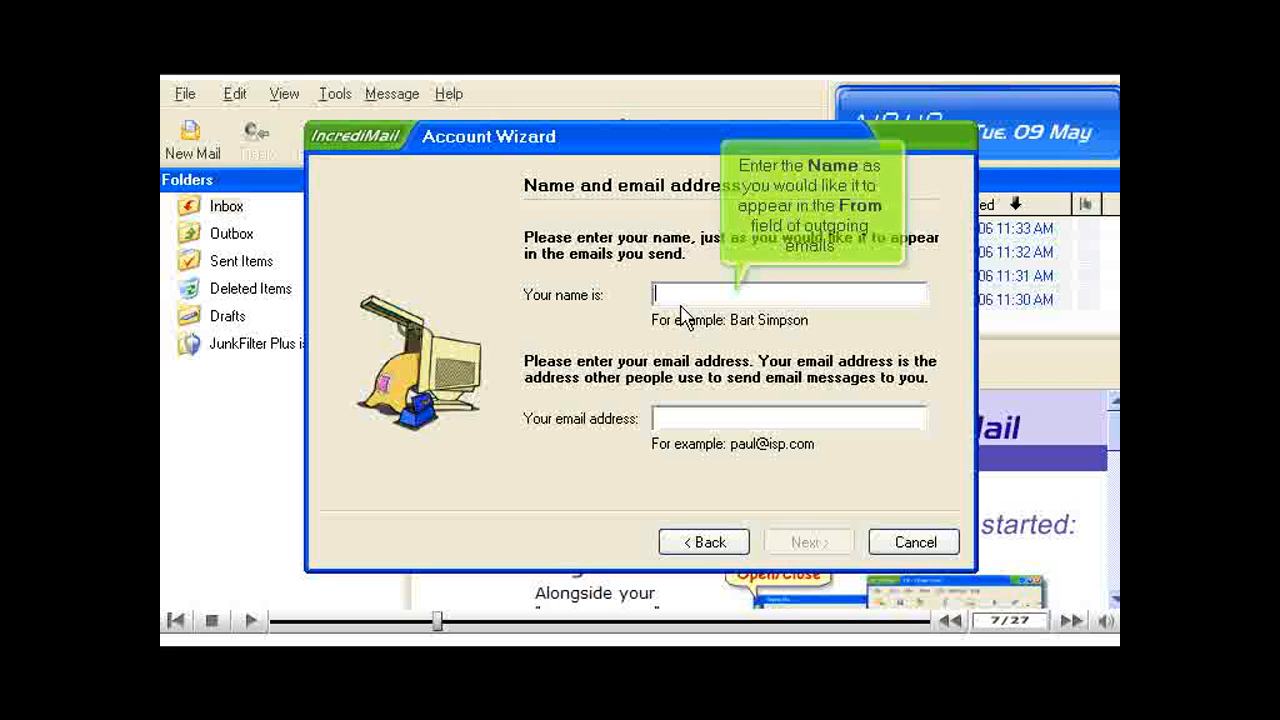
text(John Doe)
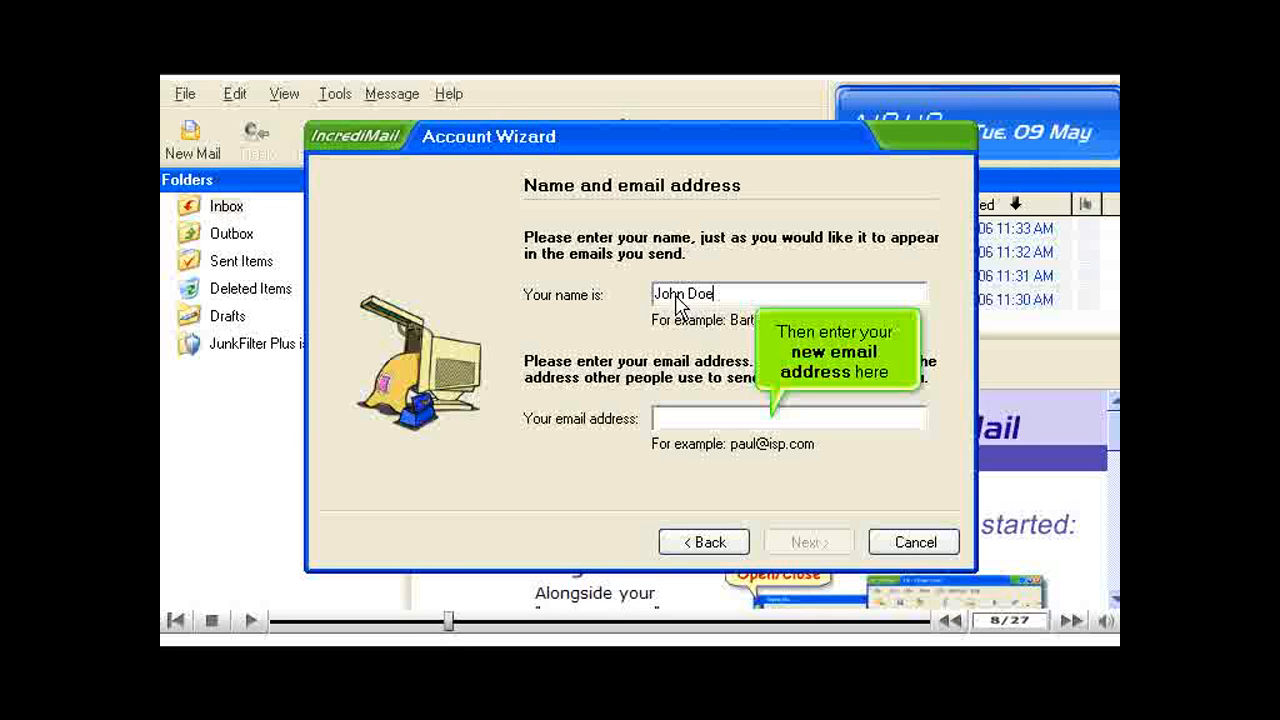
mouse_move(695, 395)
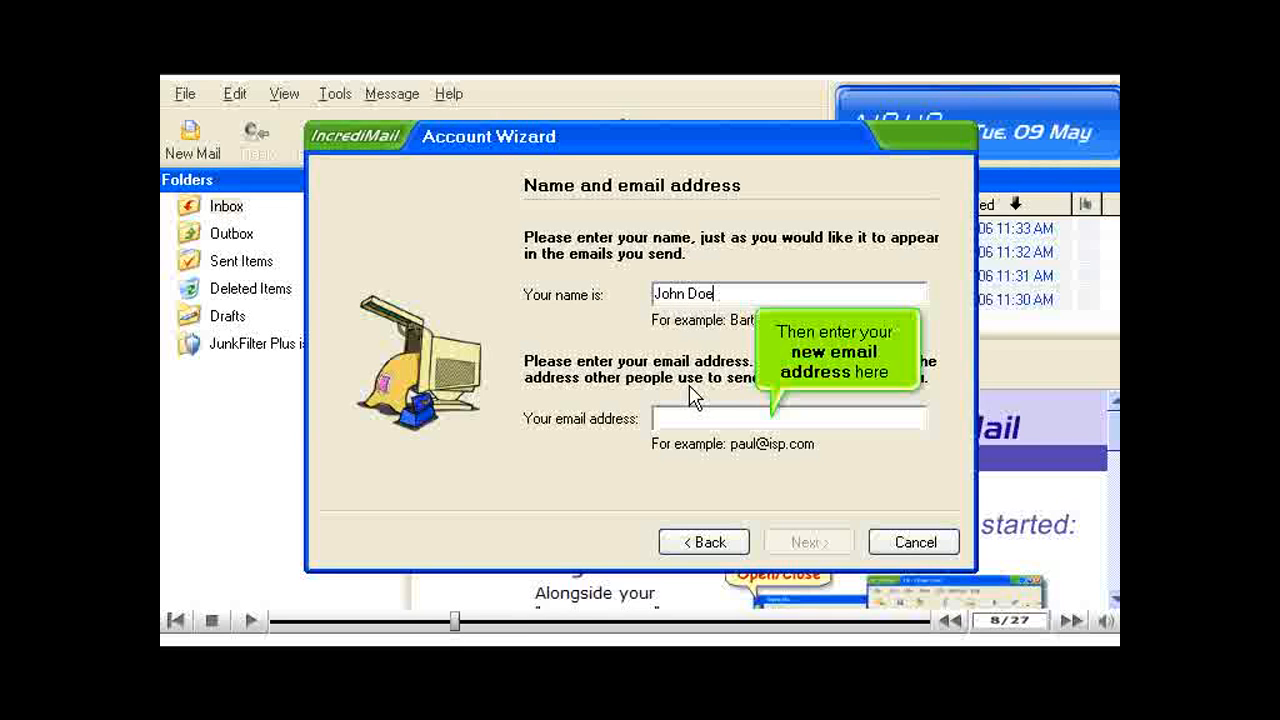
text(john@demo)
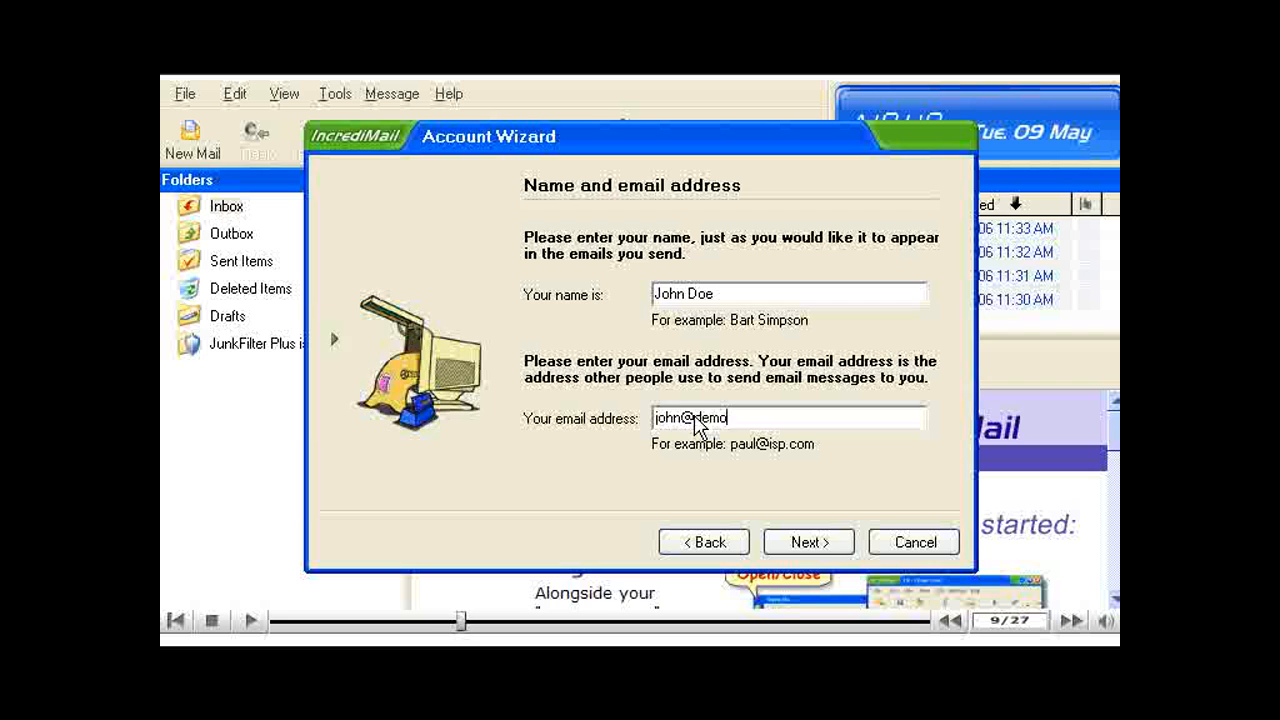
text(1234.com)
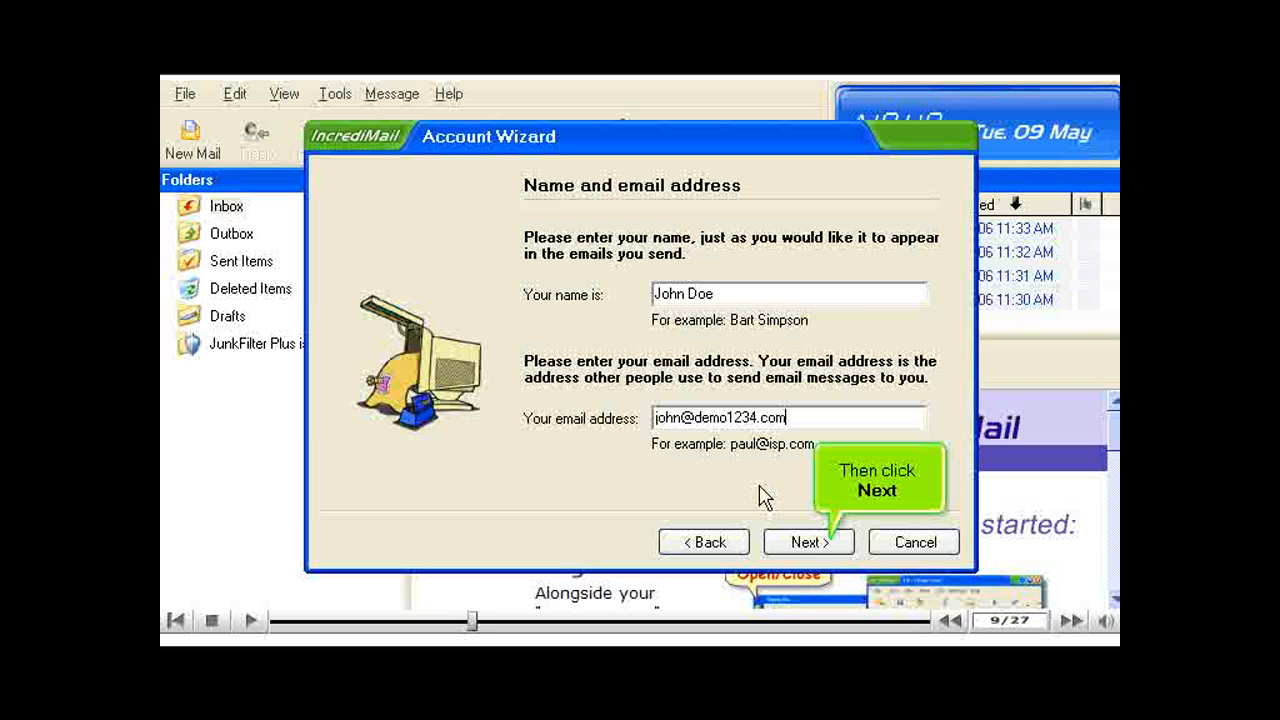
Step: Set POP3 incoming and SMTP outgoing servers to mail.demo1234.com
click(808, 541)
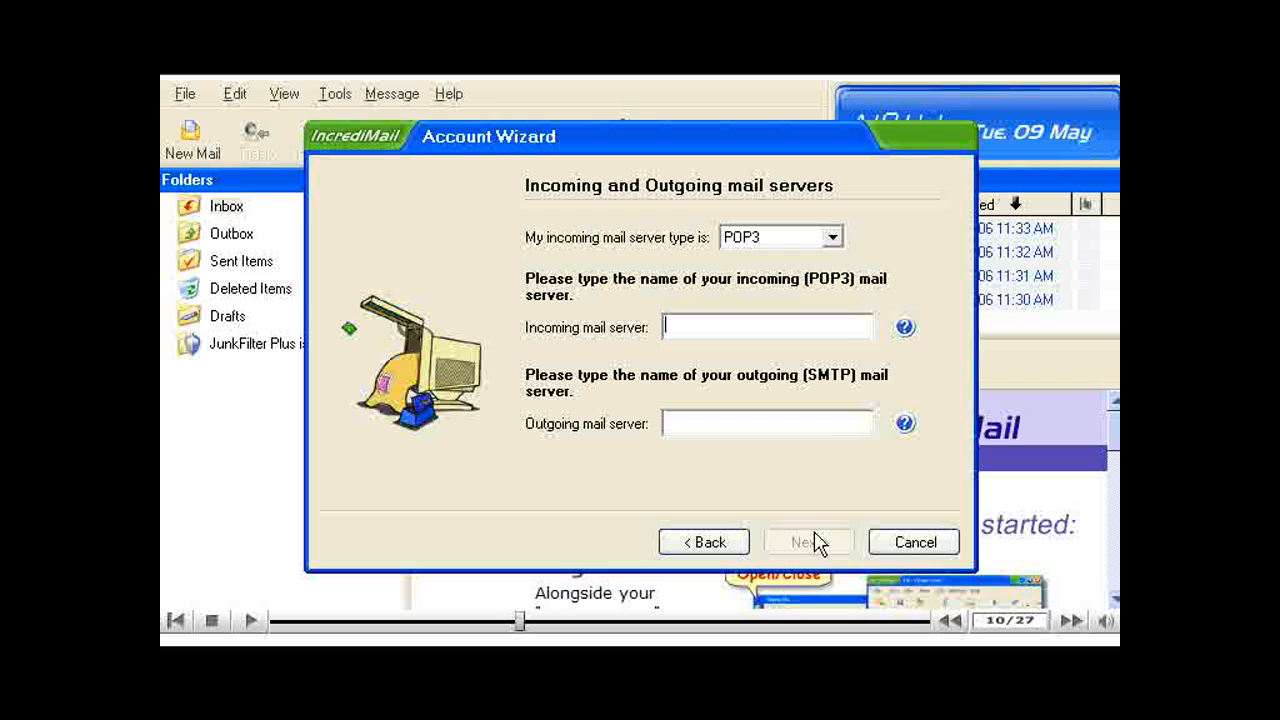
click(832, 237)
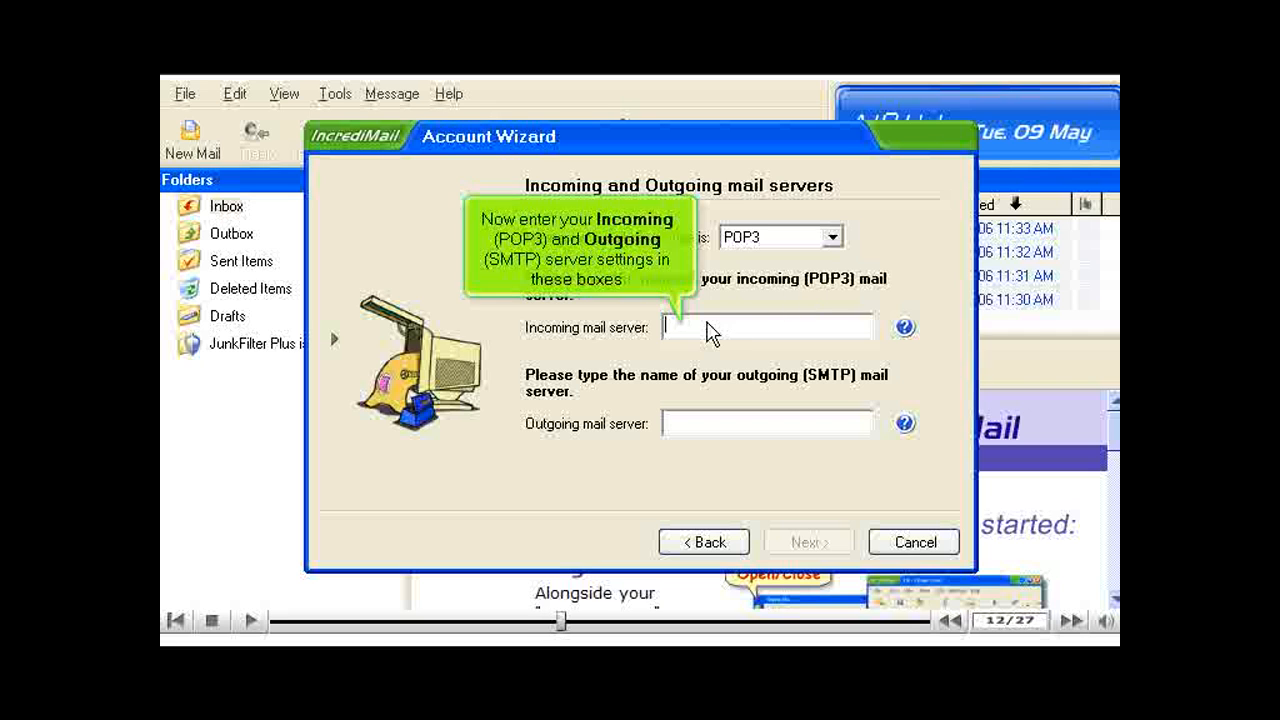
text(mail.demo1234.co)
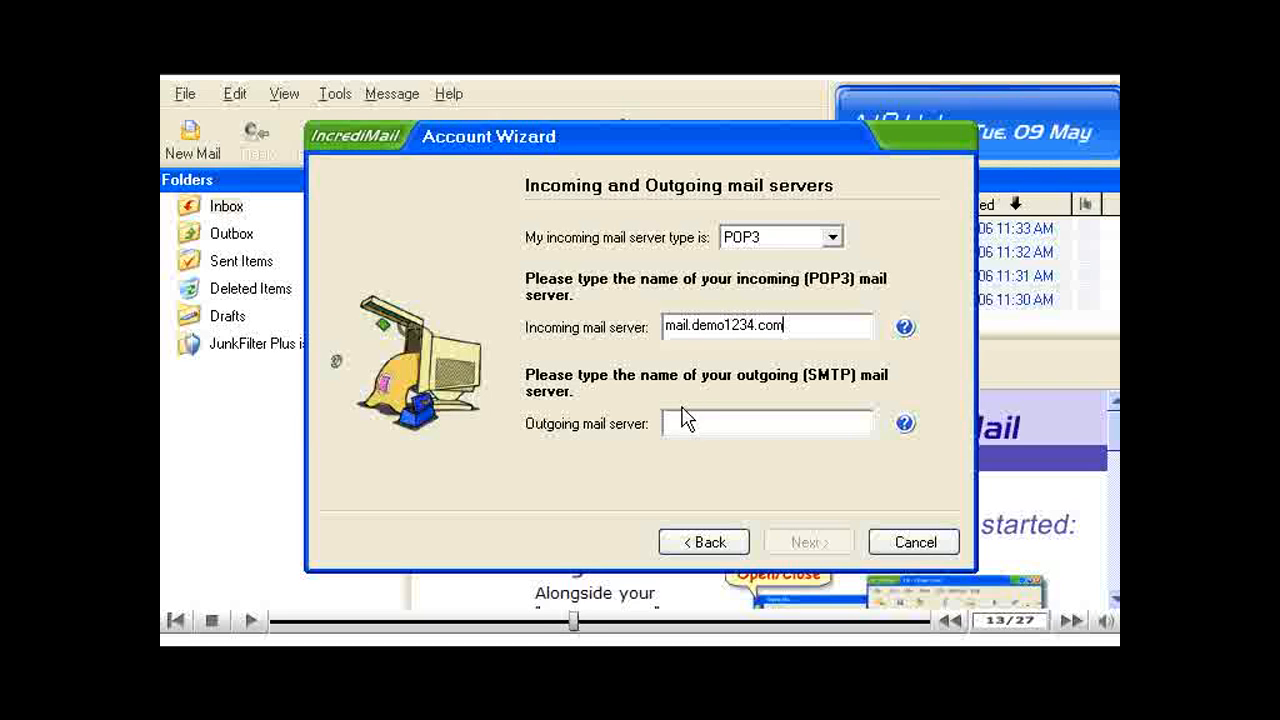
text(mail.demo1234.com)
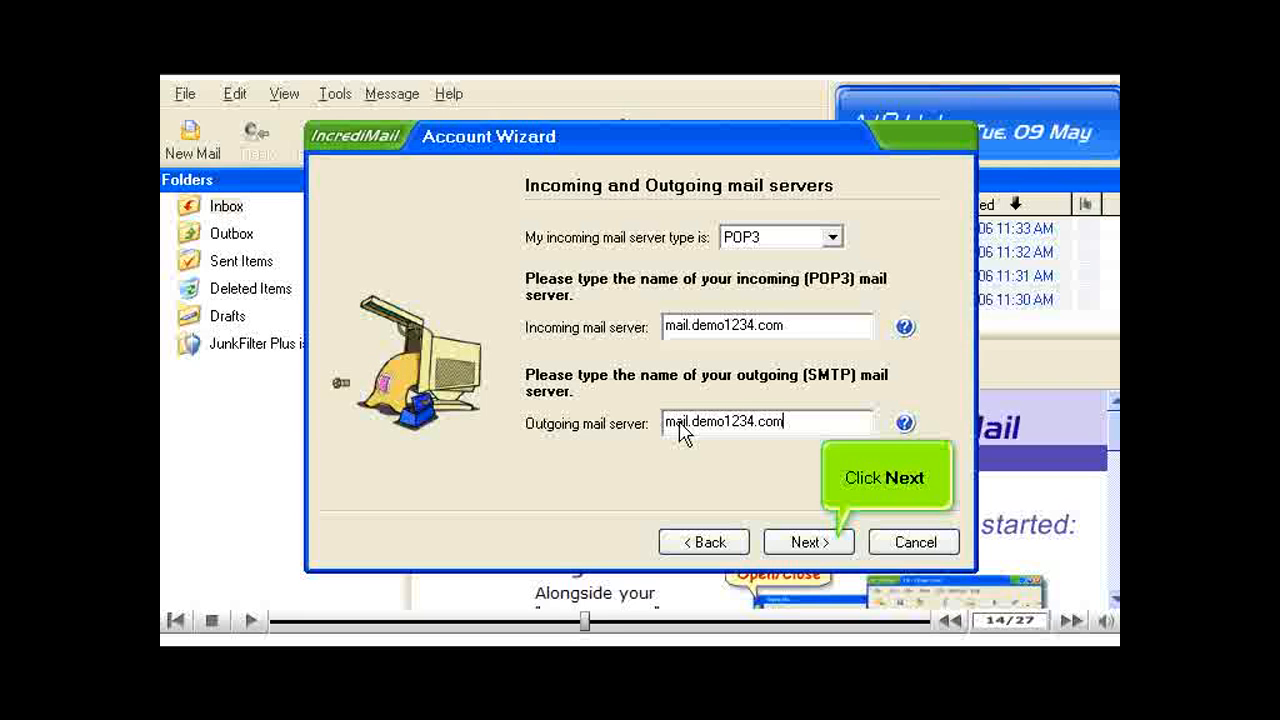
mouse_move(763, 500)
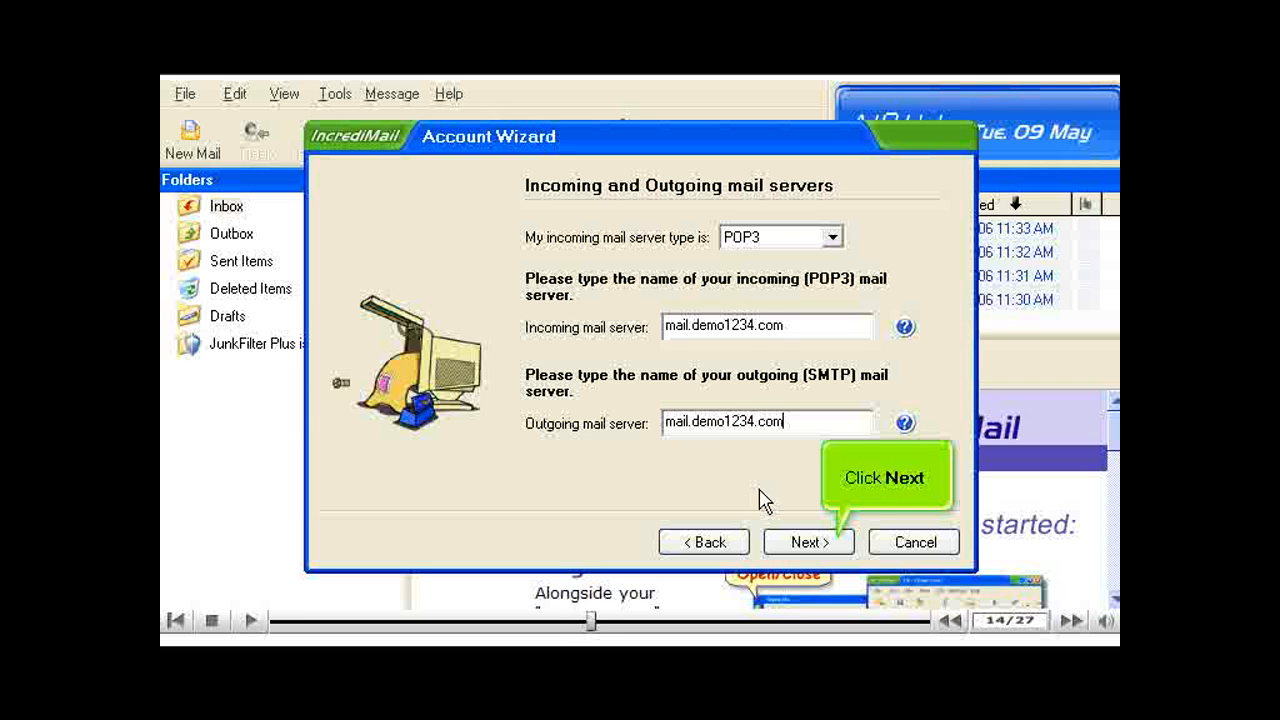
click(808, 541)
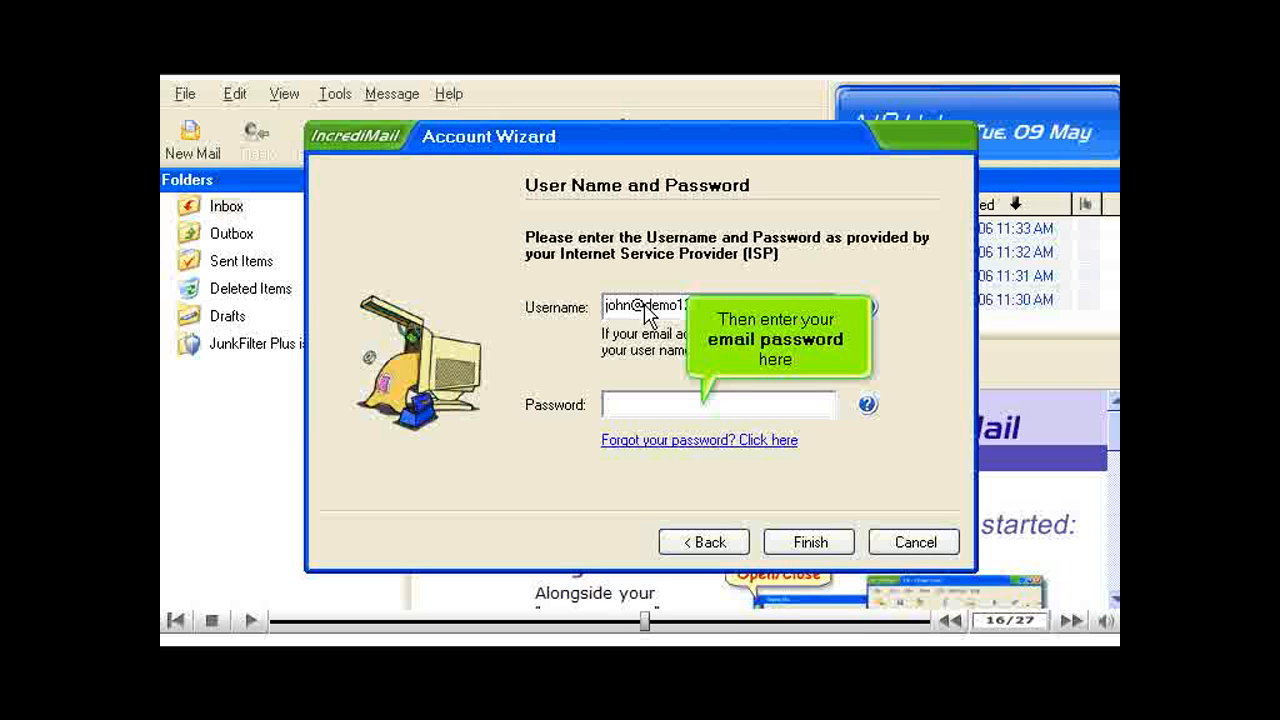
mouse_move(648, 328)
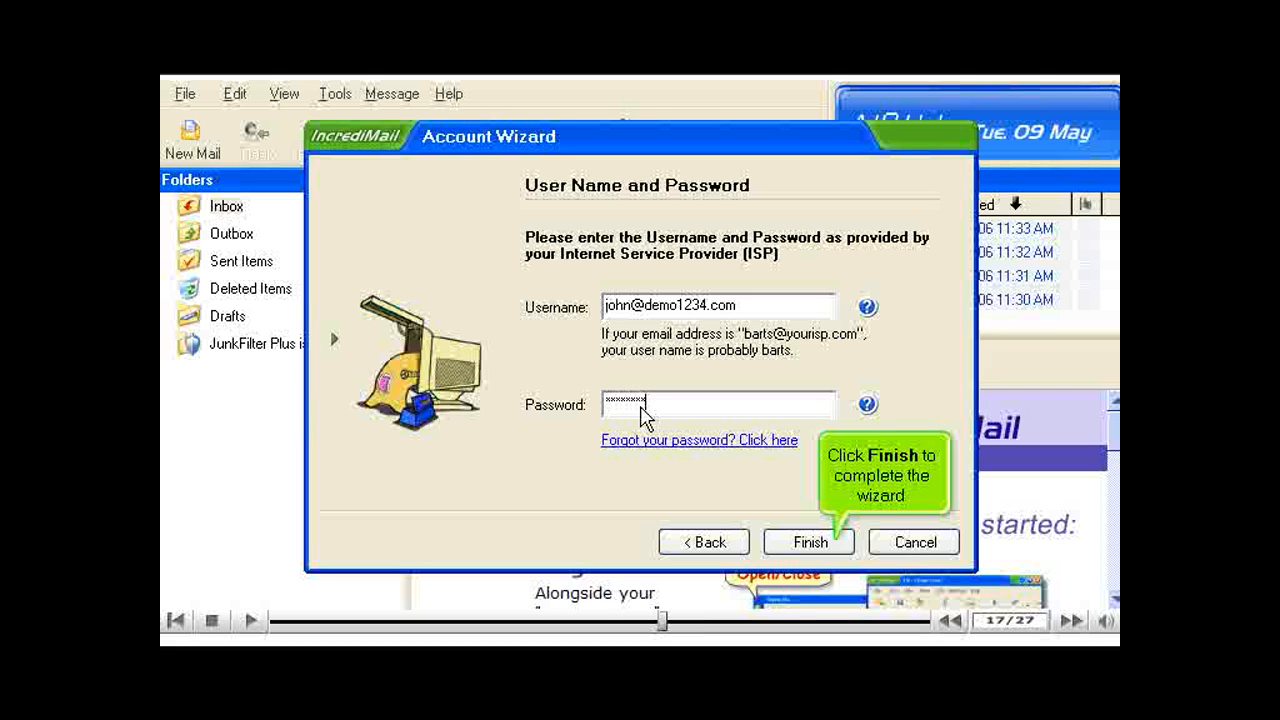
mouse_move(760, 502)
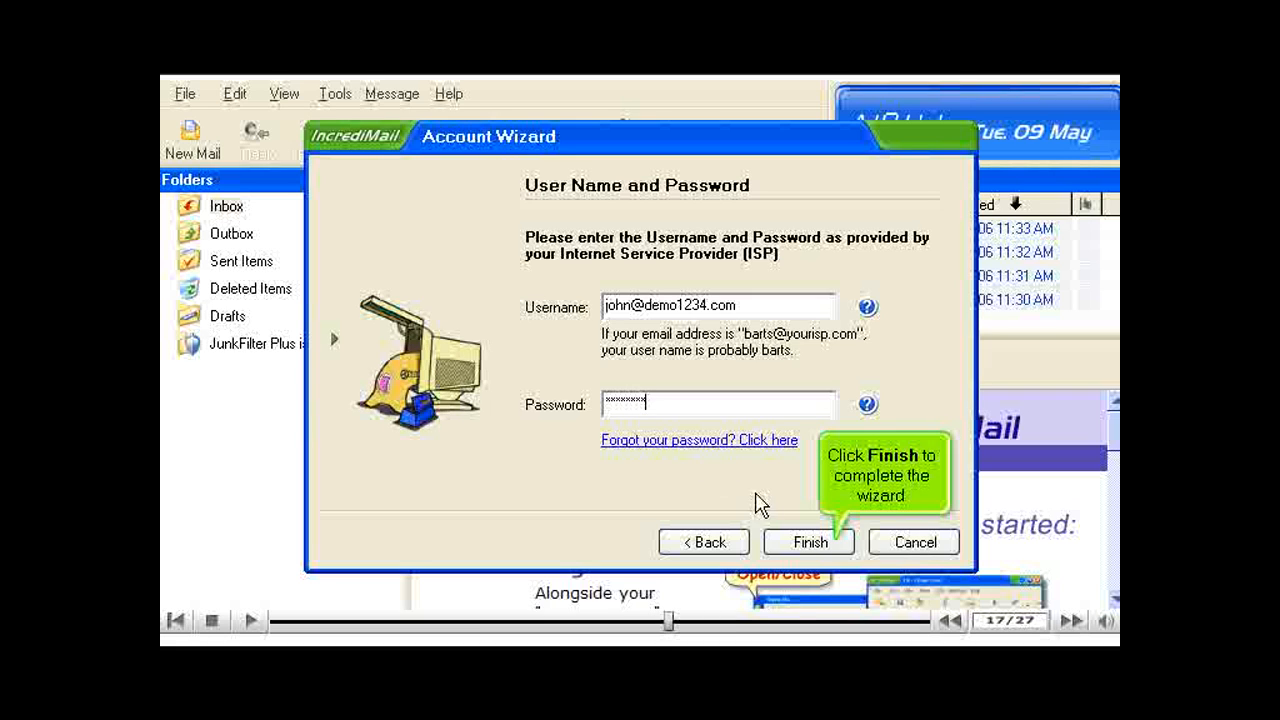
click(809, 541)
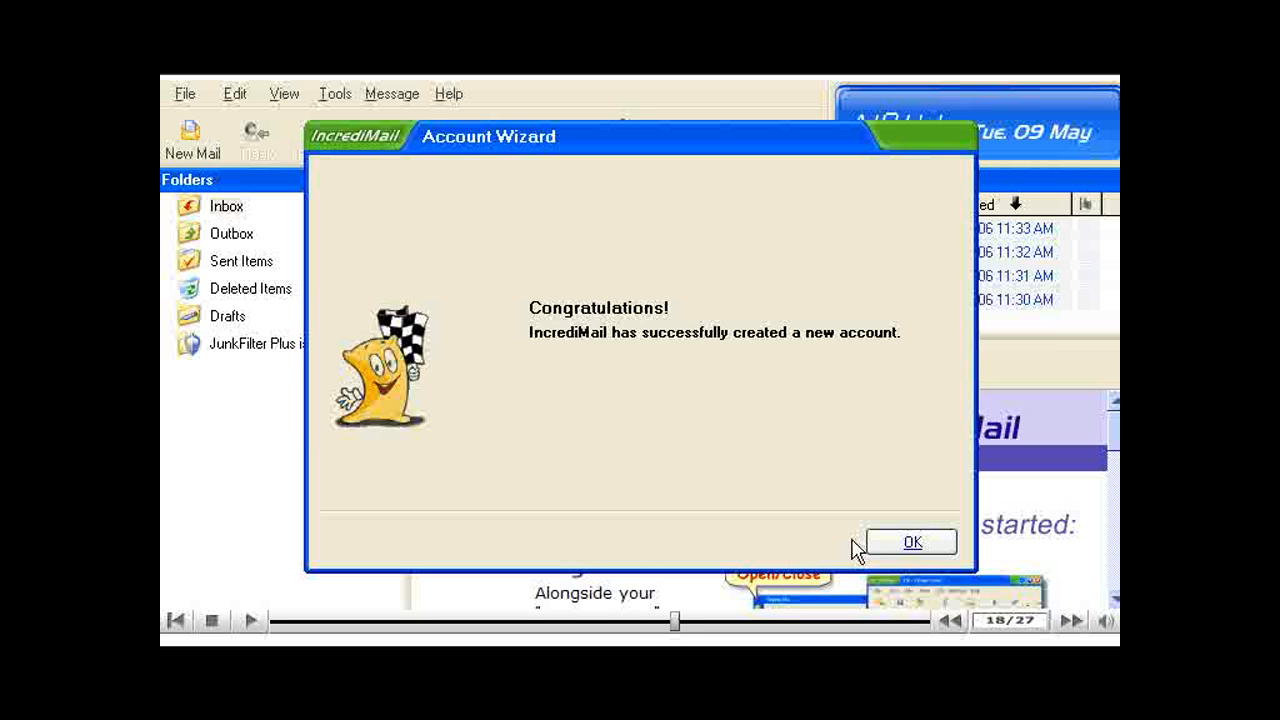
click(911, 541)
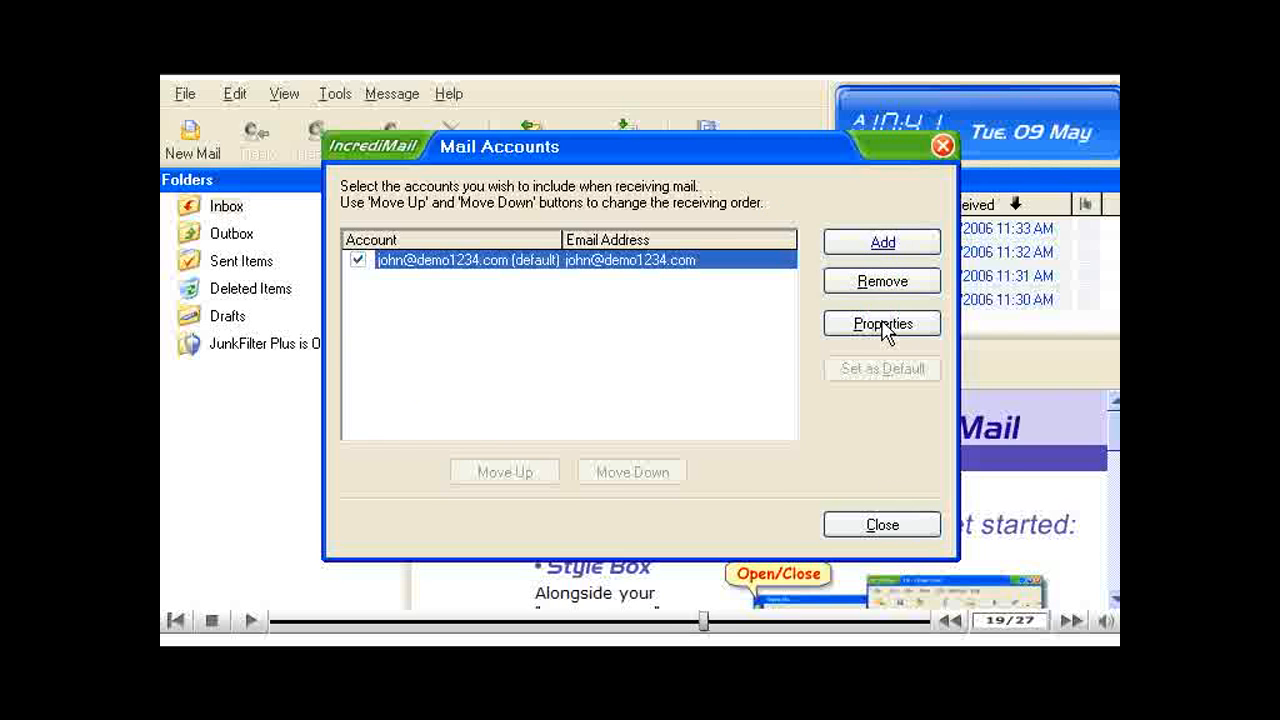
click(881, 323)
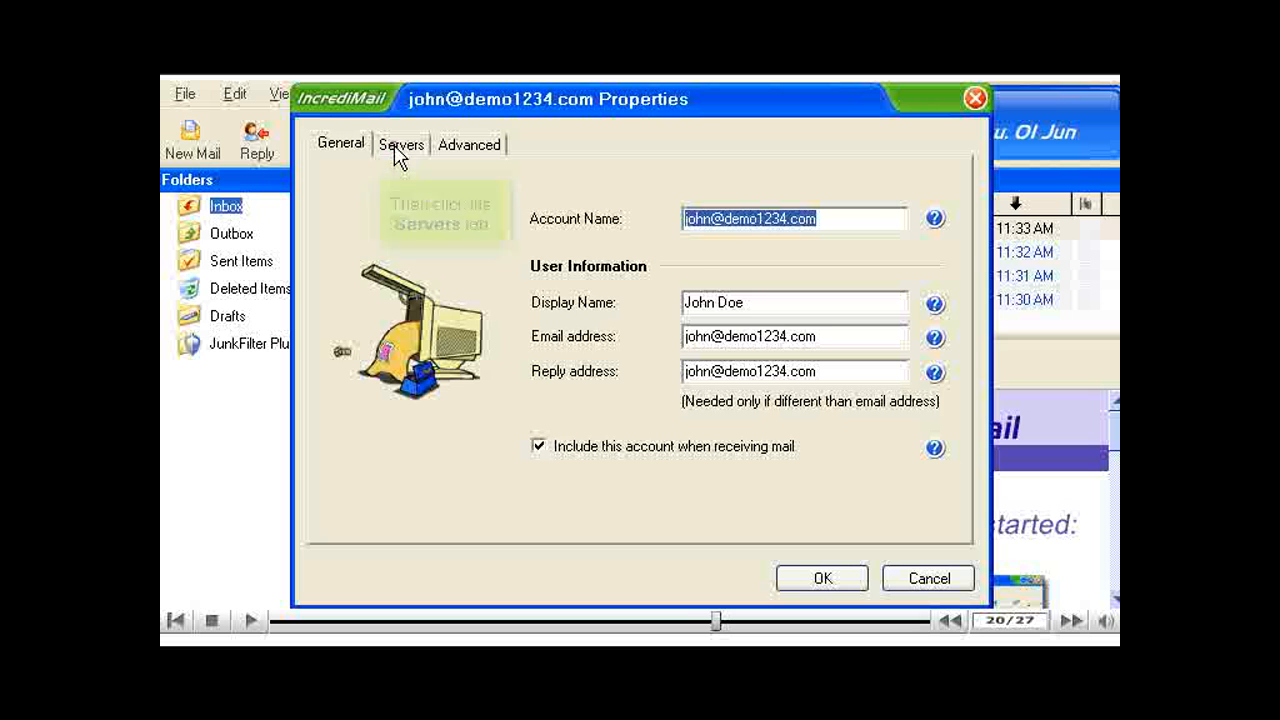
Step: Enable 'My server requires authentication' on the Servers tab and open More Settings
click(401, 144)
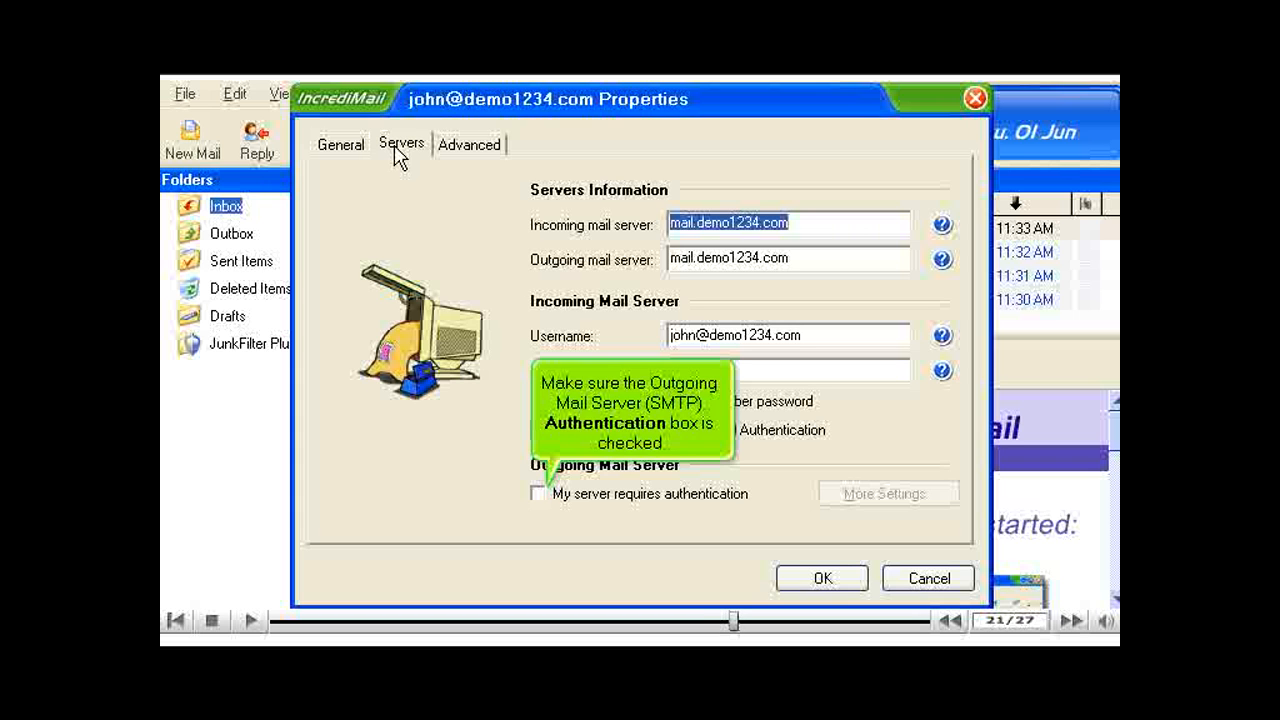
click(539, 493)
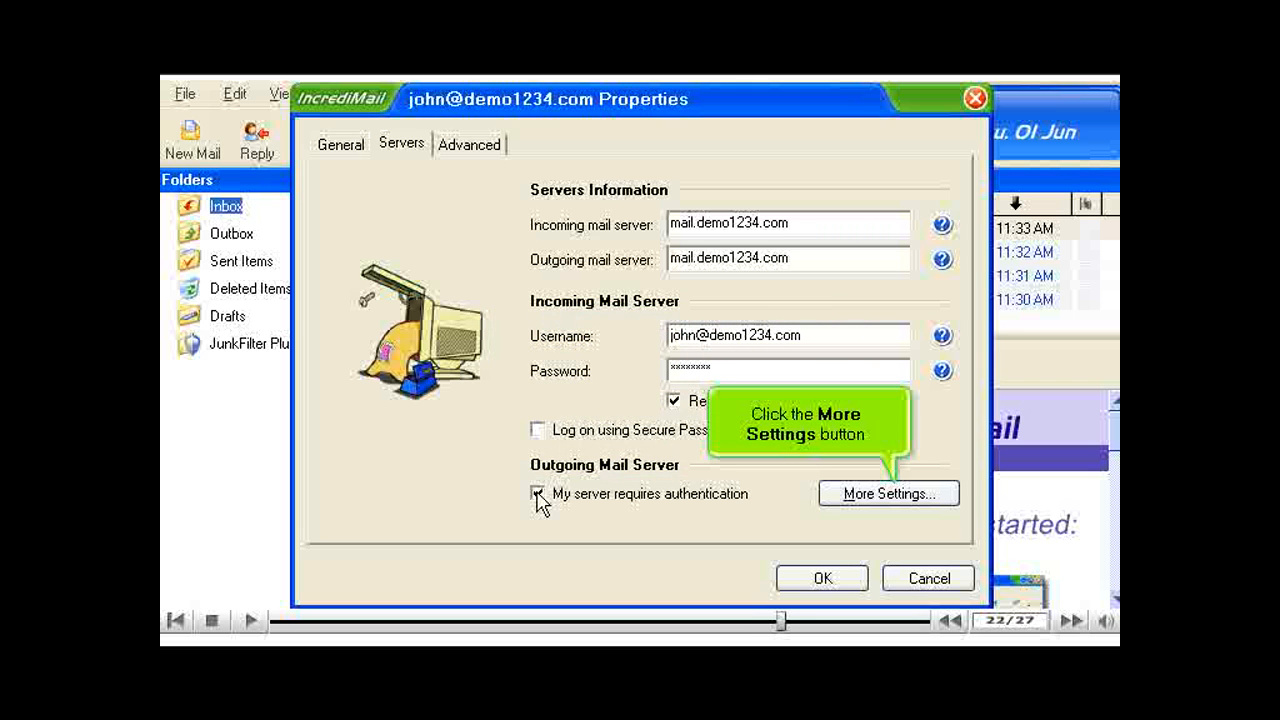
click(888, 493)
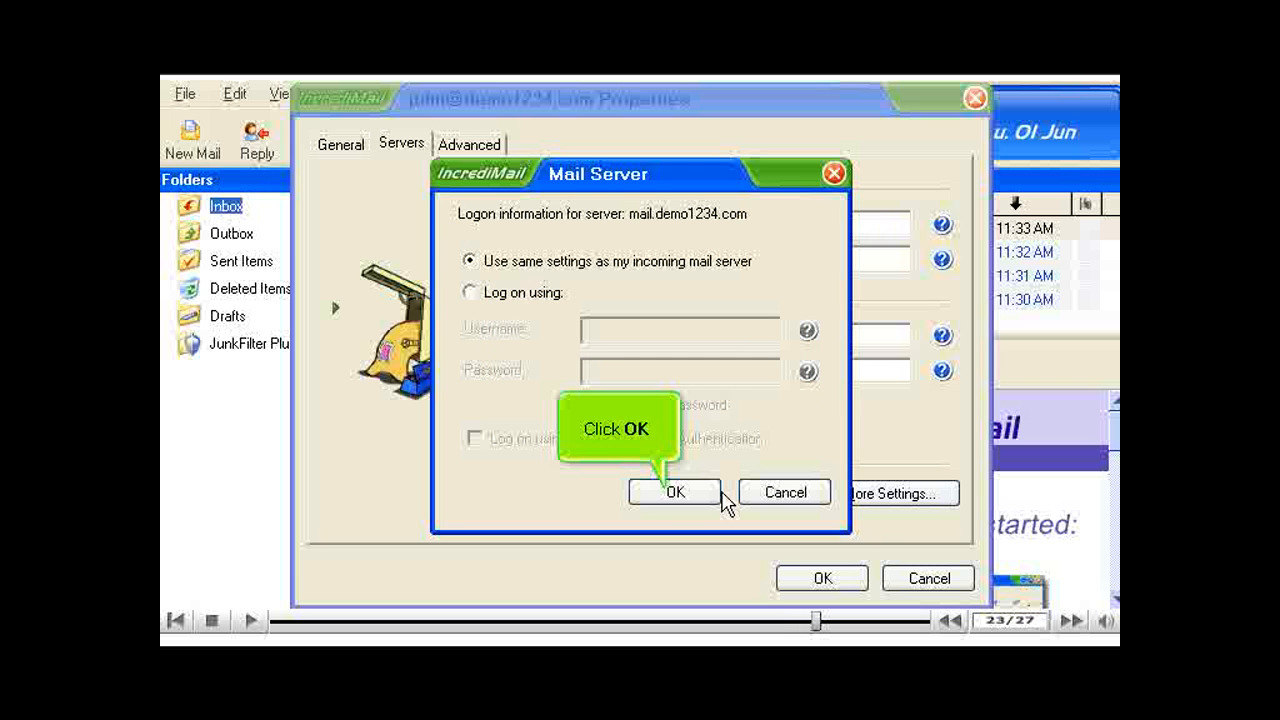
Step: Keep the incoming logon for sending, save the settings, and close Mail Accounts
click(675, 492)
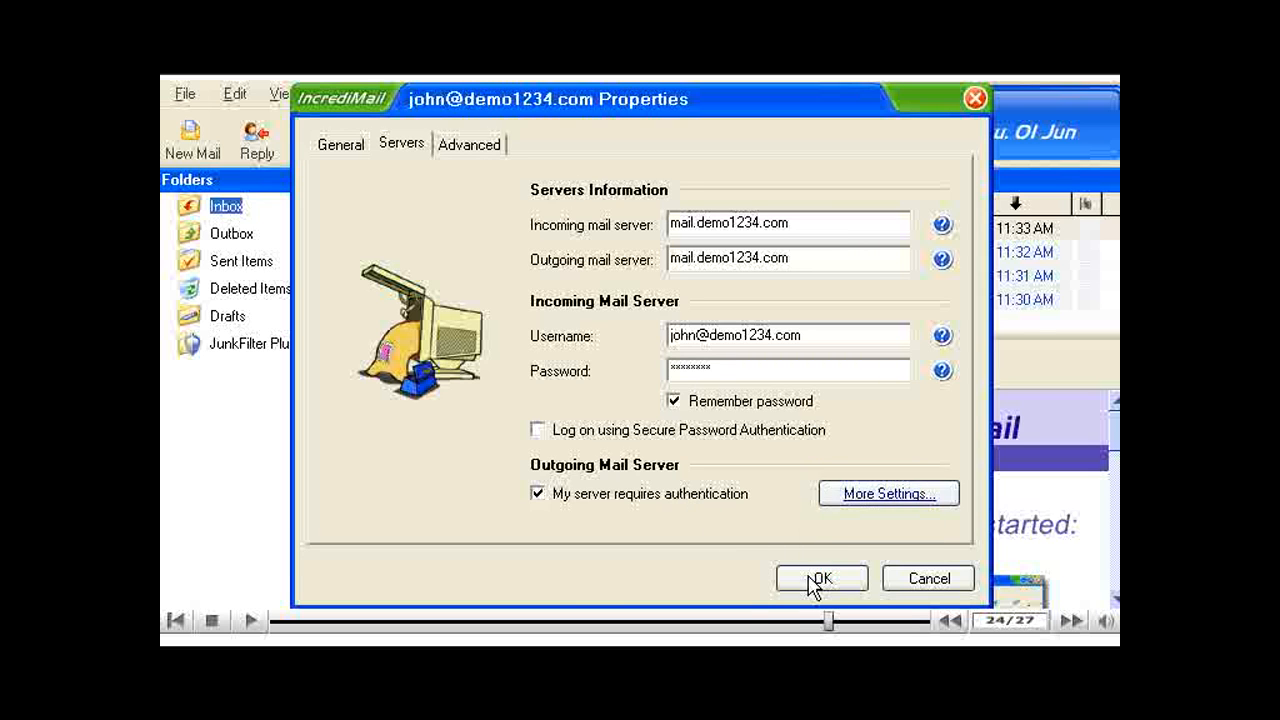
click(821, 578)
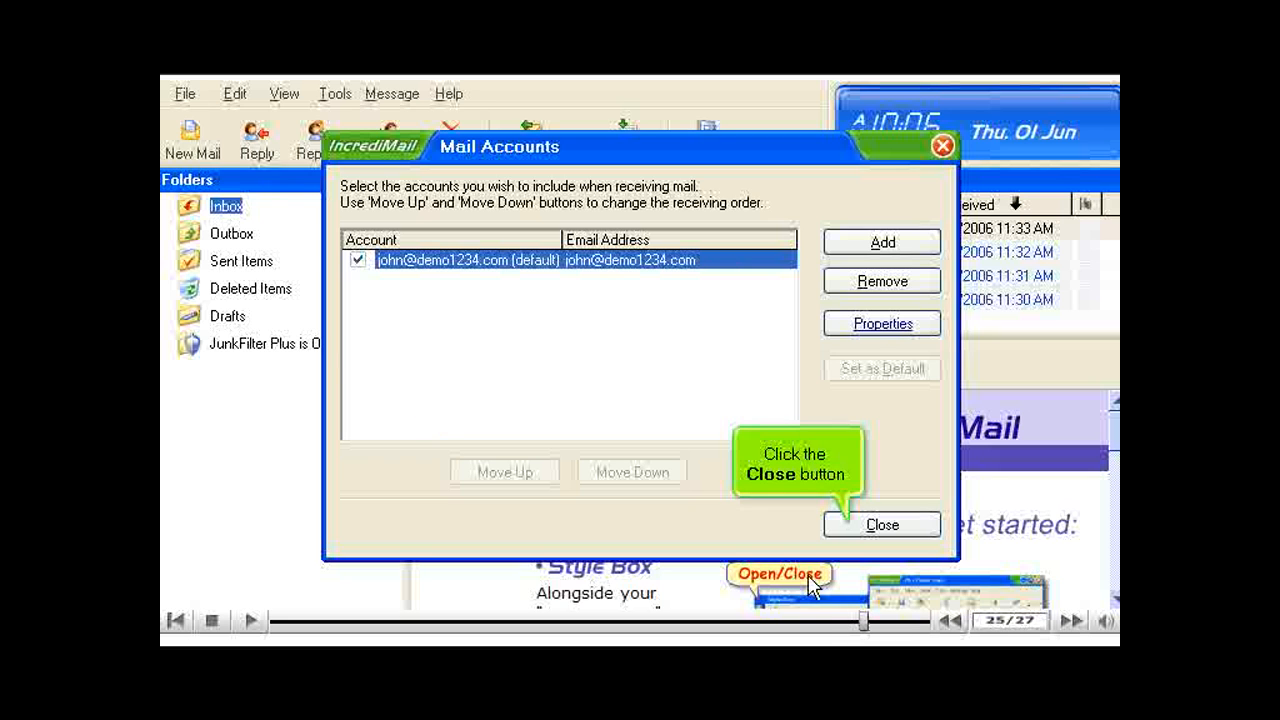
click(881, 524)
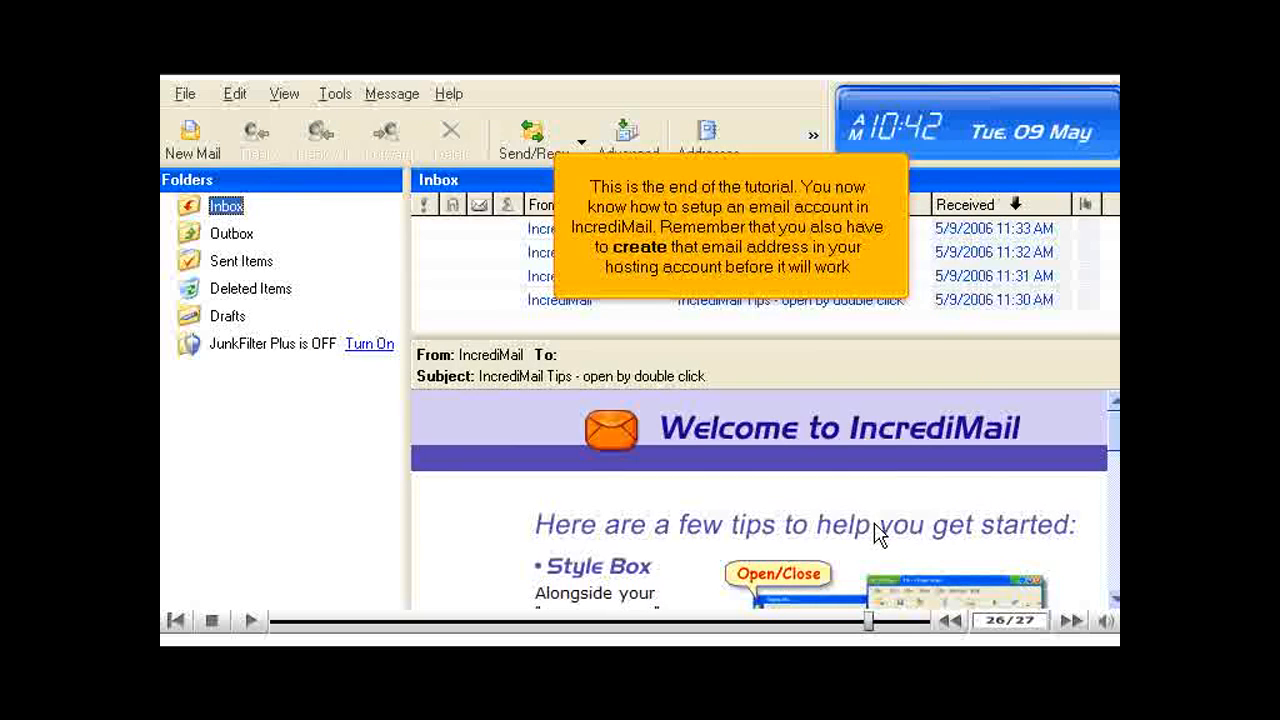